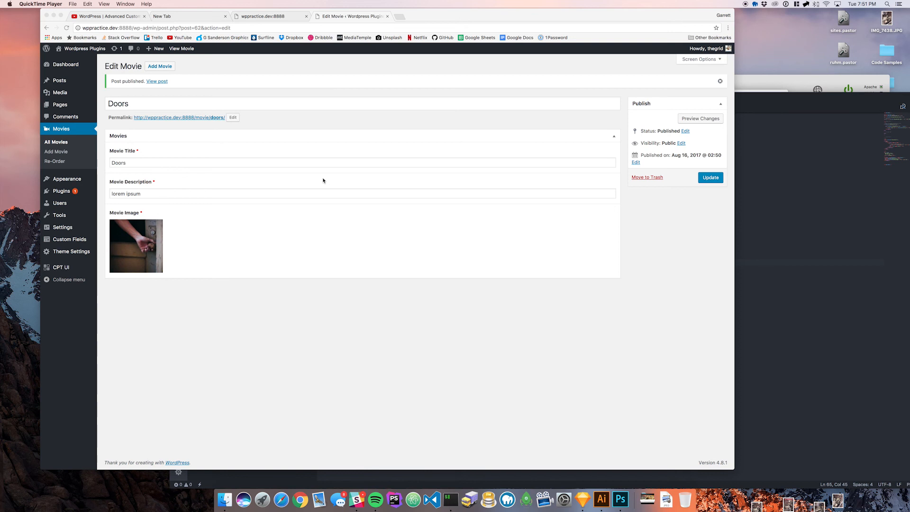
mouse_move(447, 140)
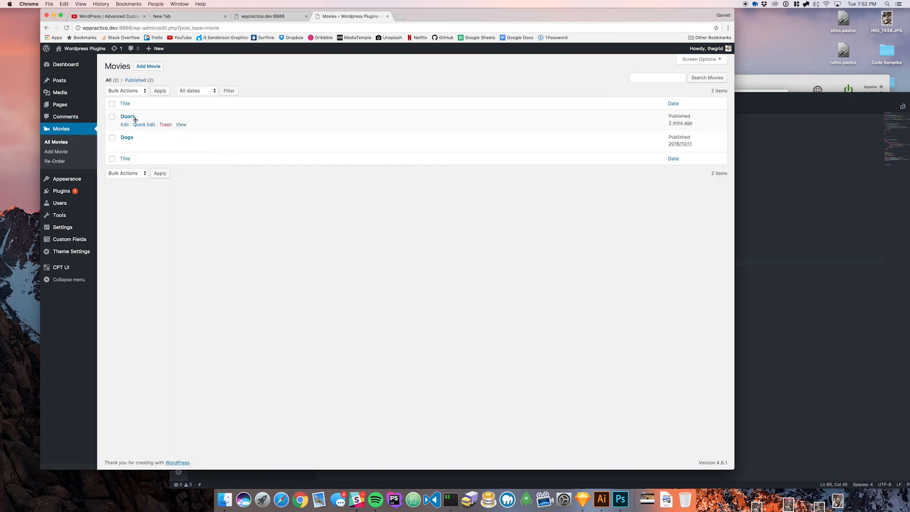
Step: Open the Movies field group under Custom Fields > Field Groups
click(124, 124)
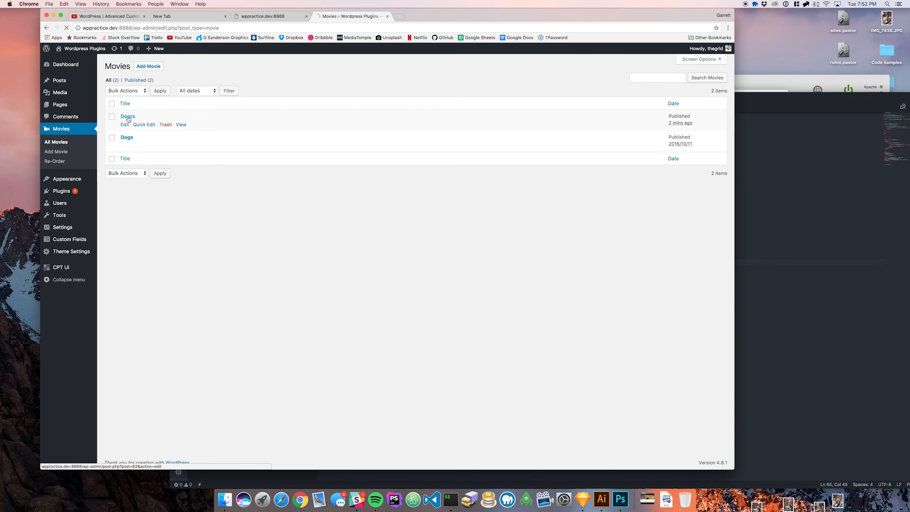
click(127, 117)
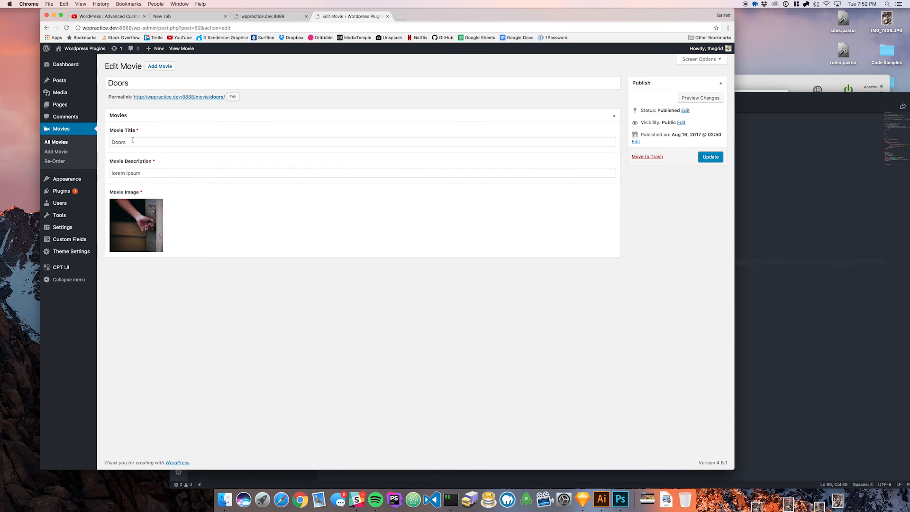
click(69, 193)
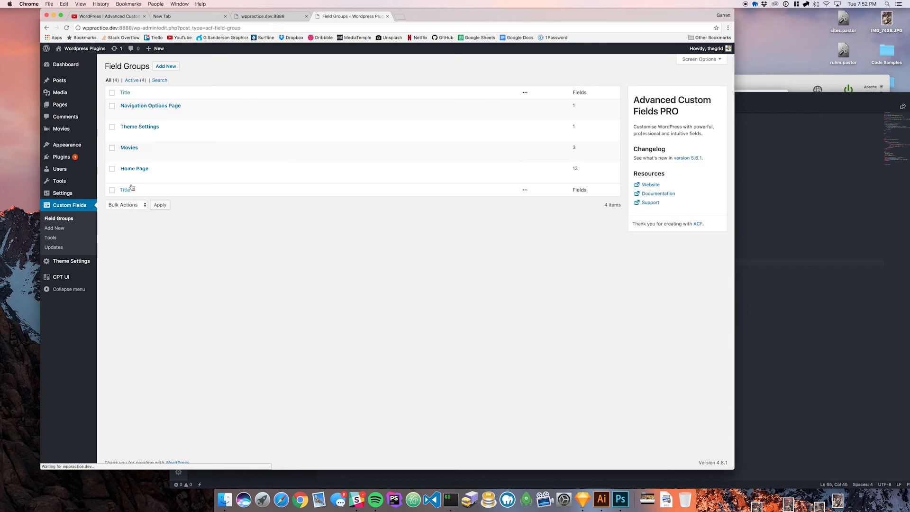
click(129, 147)
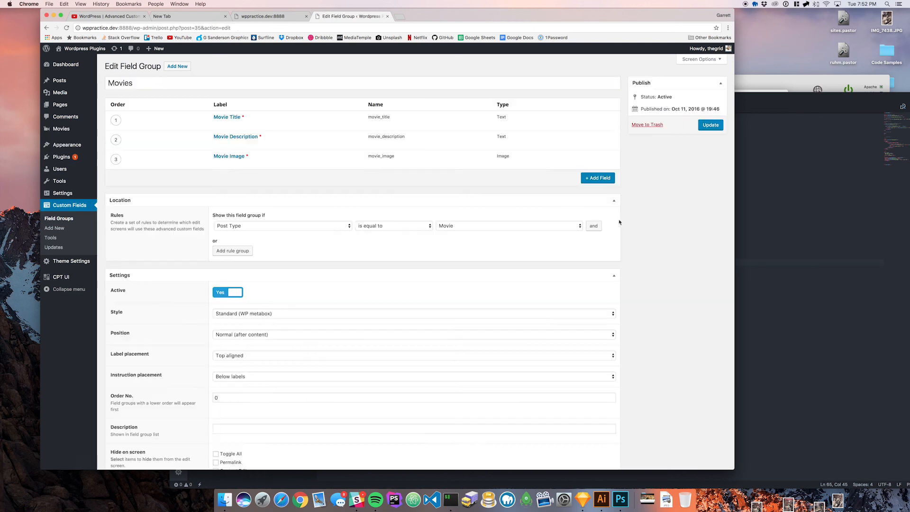
Step: Add a new field labelled 'Is Available' to the Movies group
click(597, 178)
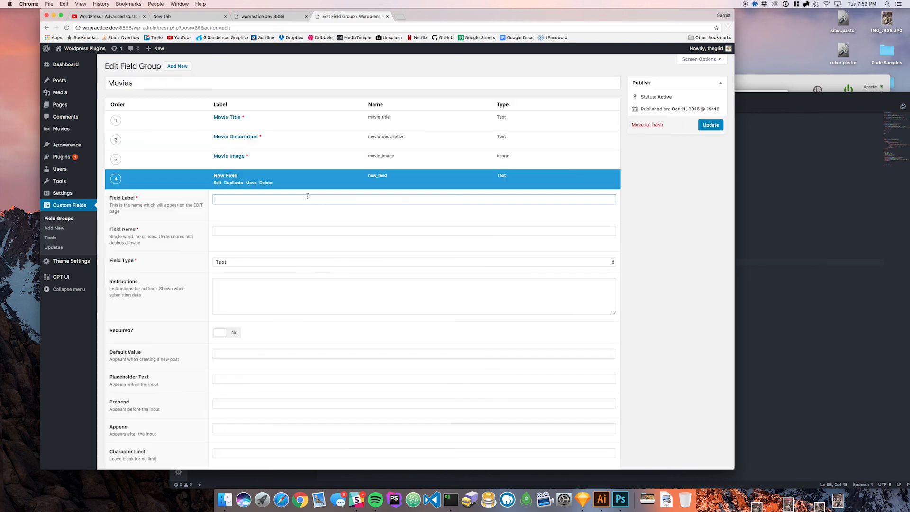
text(Is Available)
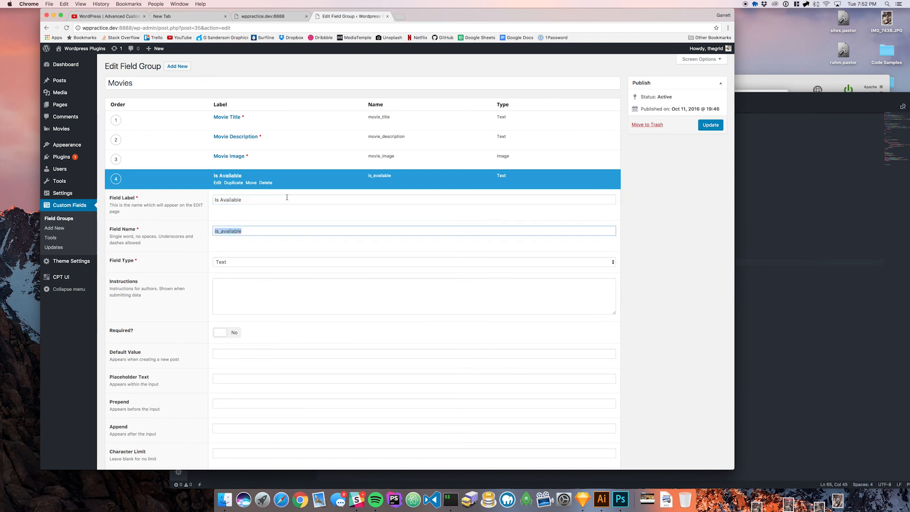
click(413, 262)
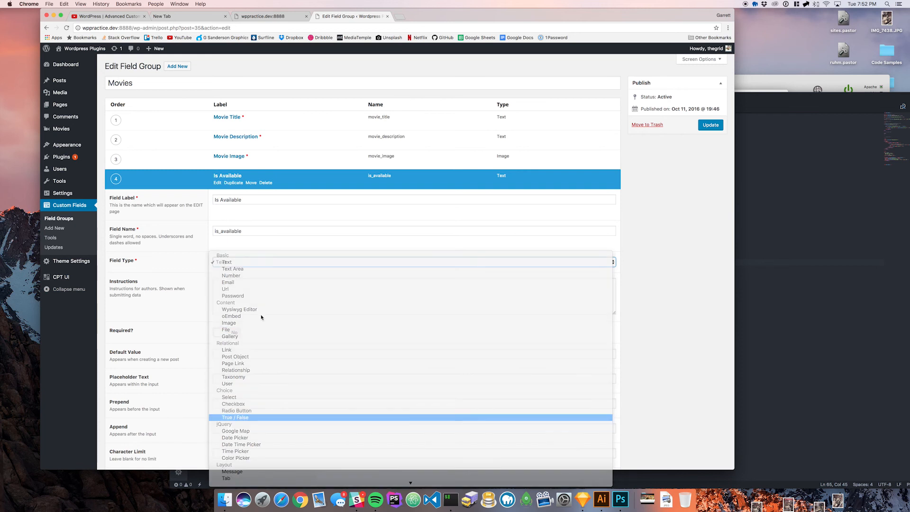
Step: Make Is Available a required True / False field with Stylised UI enabled
click(236, 416)
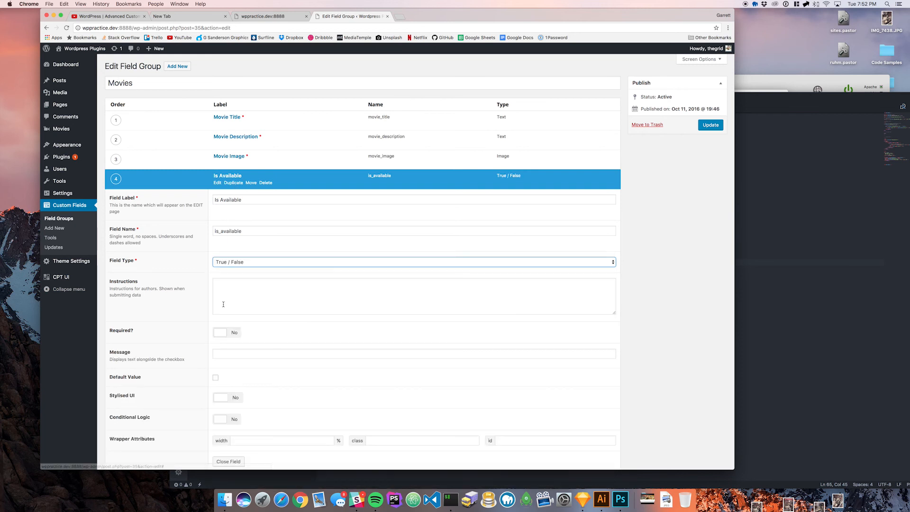
click(227, 331)
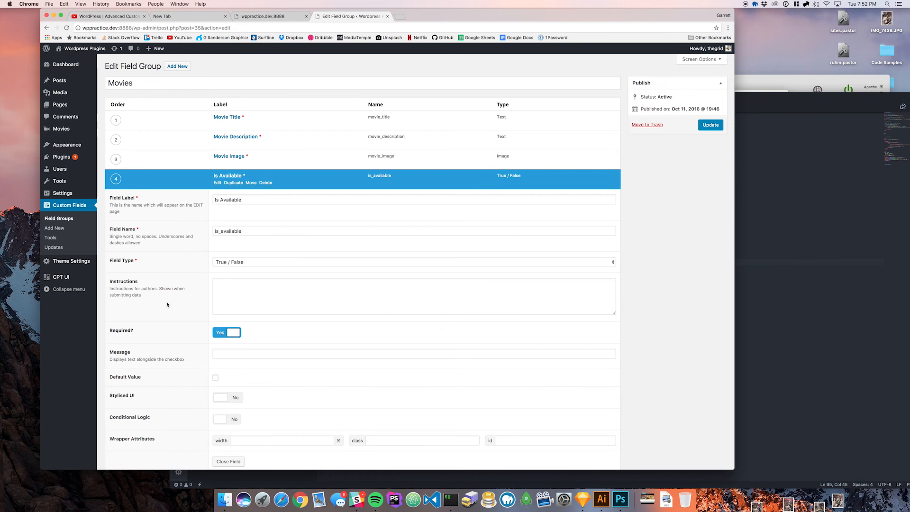
scroll(down, 3)
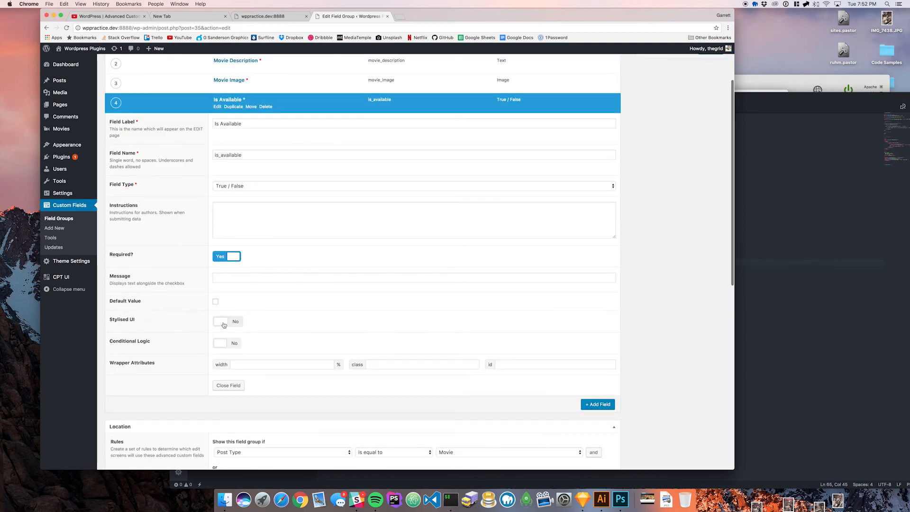
click(227, 321)
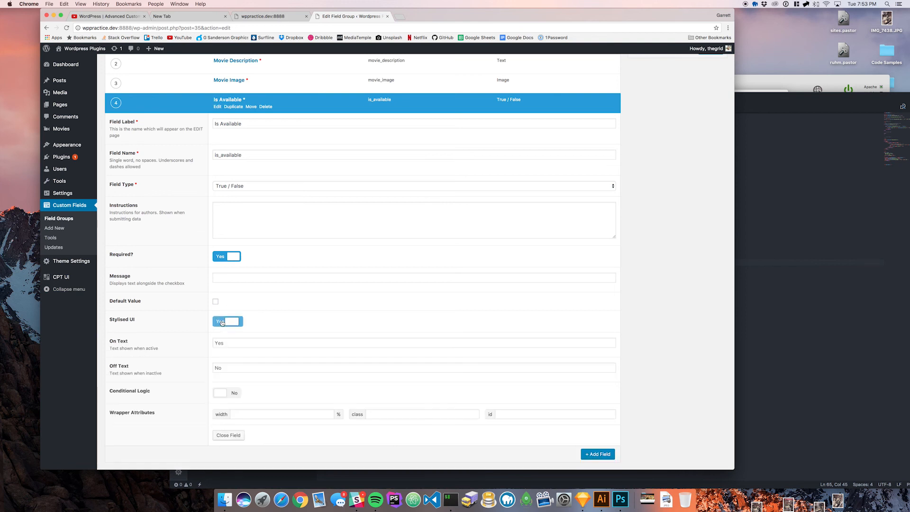
click(226, 320)
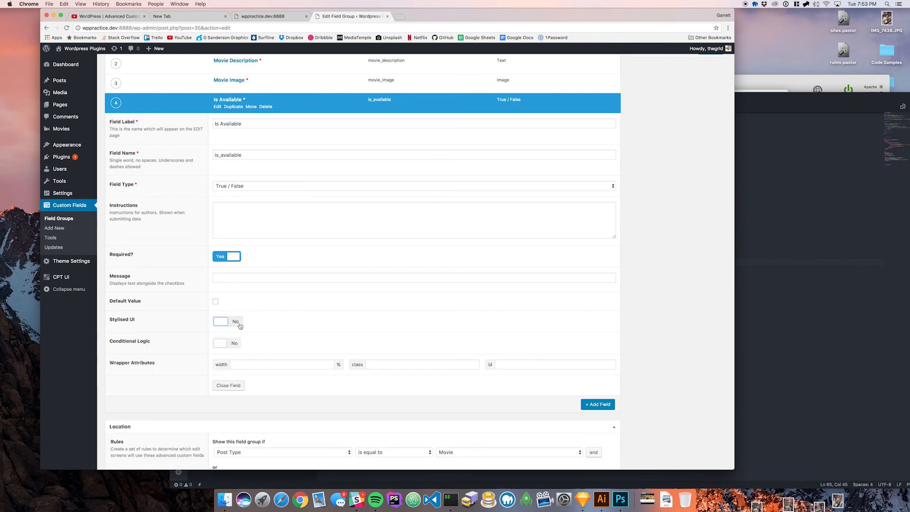
mouse_move(225, 323)
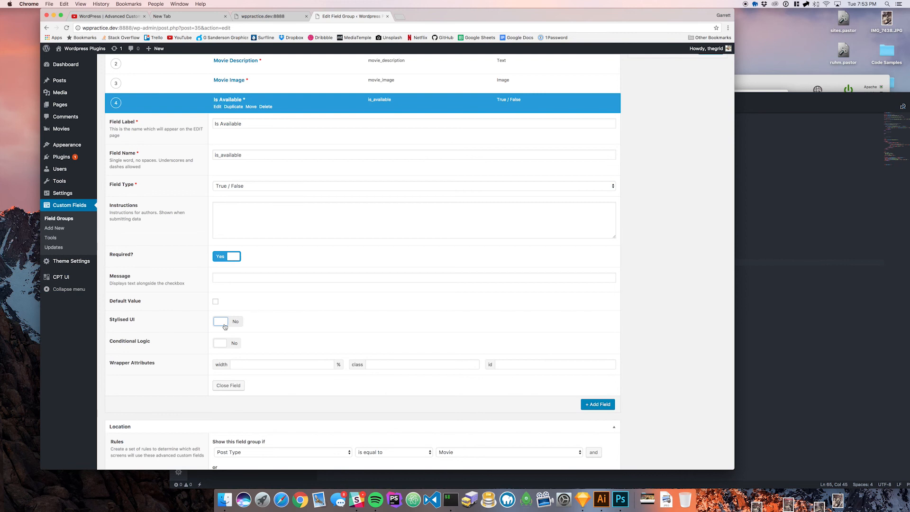
click(227, 321)
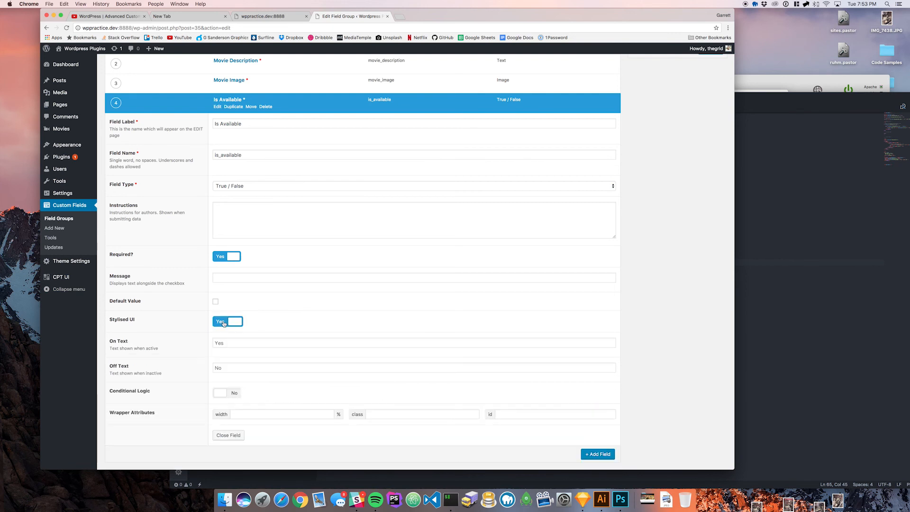
Step: Set the switch's On Text to 'Available' and Off Text to 'Not Available'
scroll(down, 3)
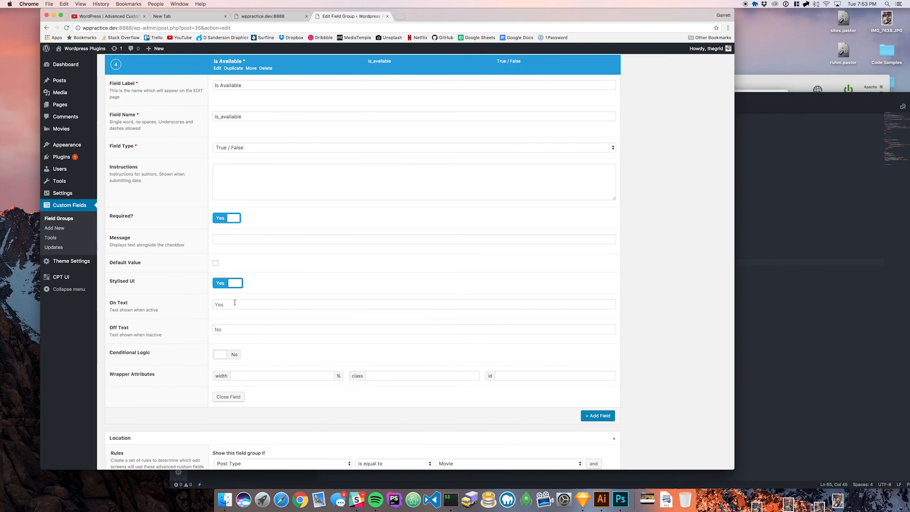
click(413, 304)
text(Avai)
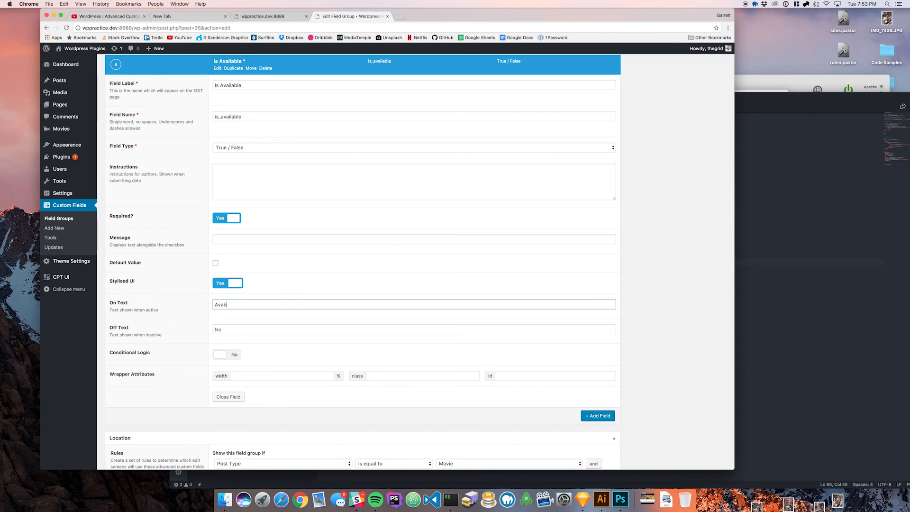
text(Not)
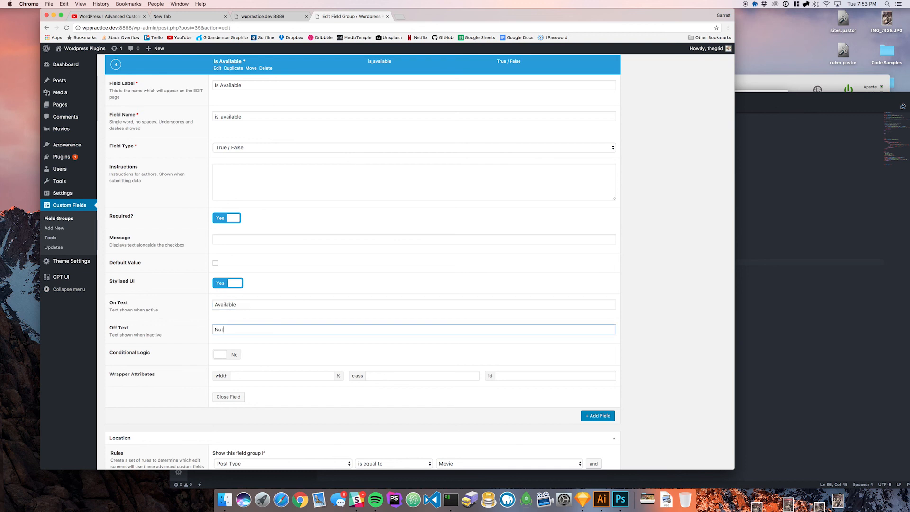
text(Availabl)
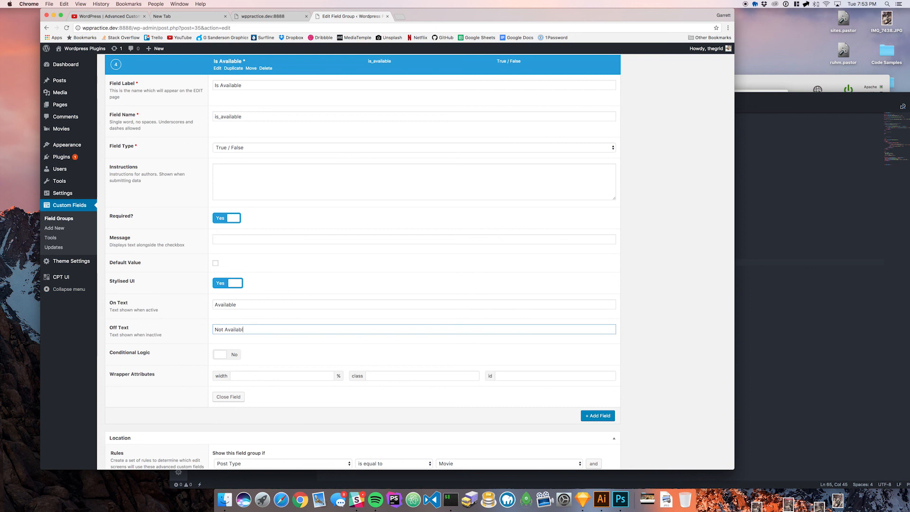
scroll(down, 3)
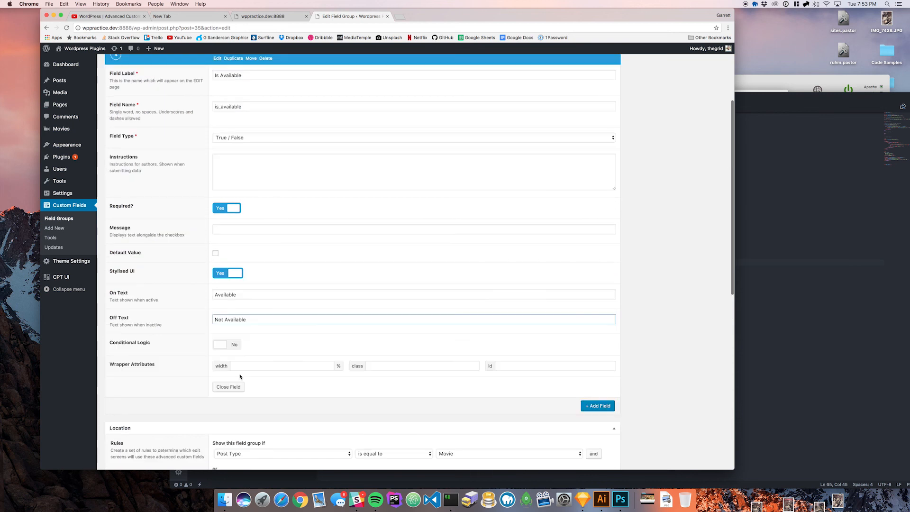
click(228, 386)
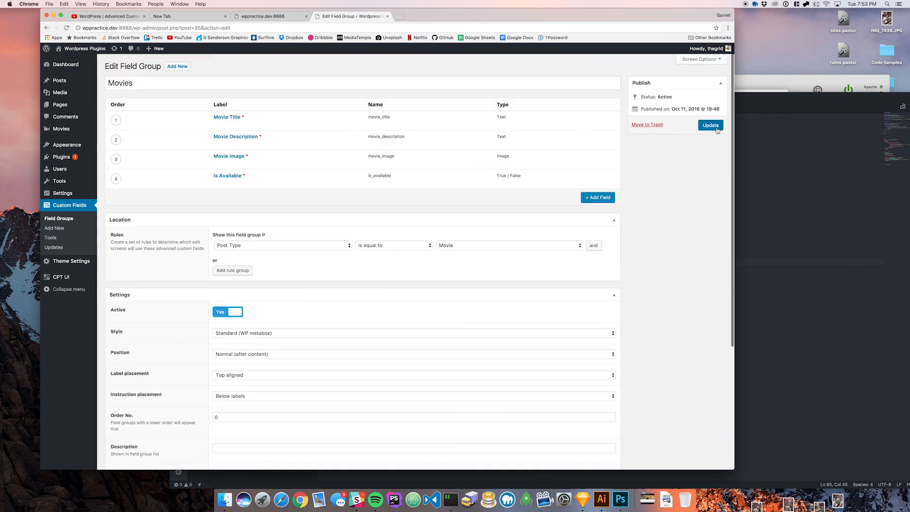
click(711, 125)
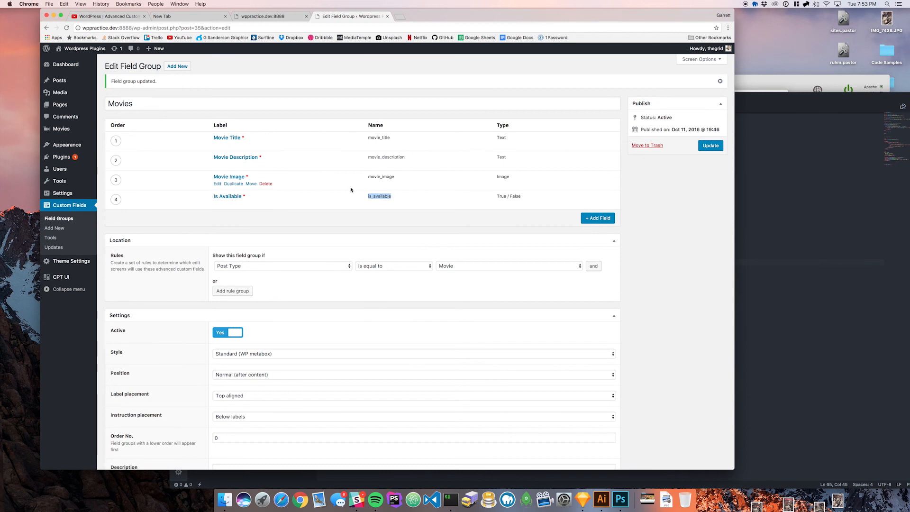
mouse_move(59, 104)
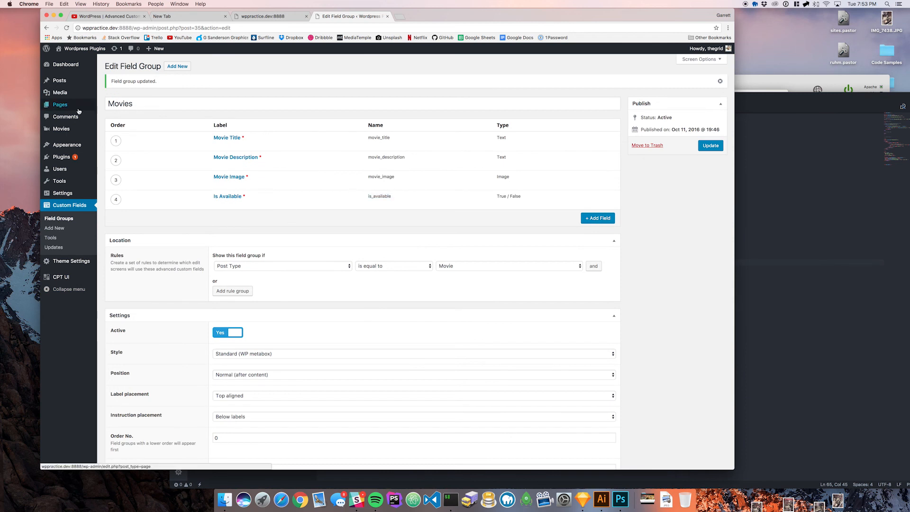
mouse_move(61, 129)
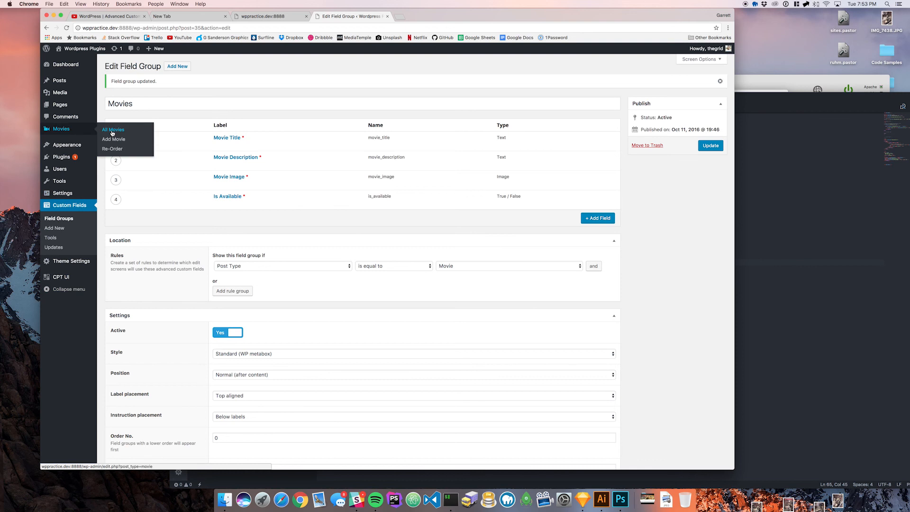
Step: Switch the Doors movie's Is Available field on and update it
click(113, 129)
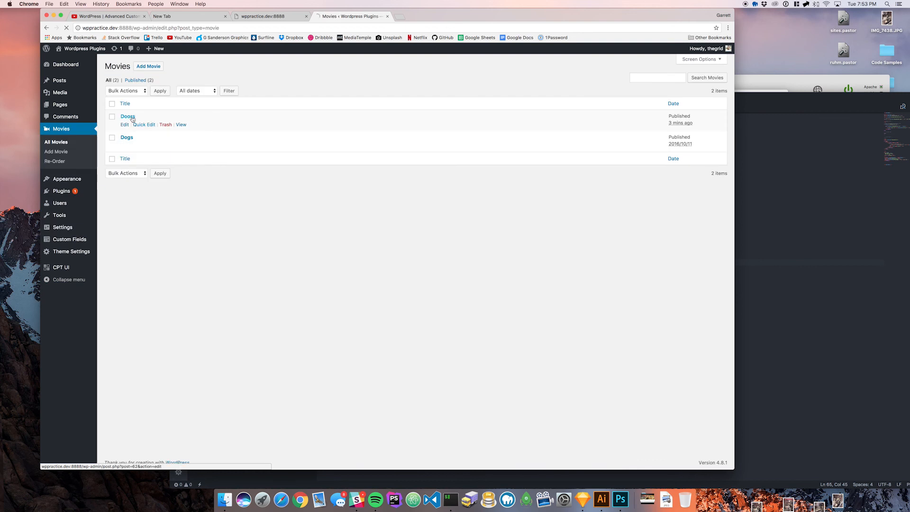
click(128, 115)
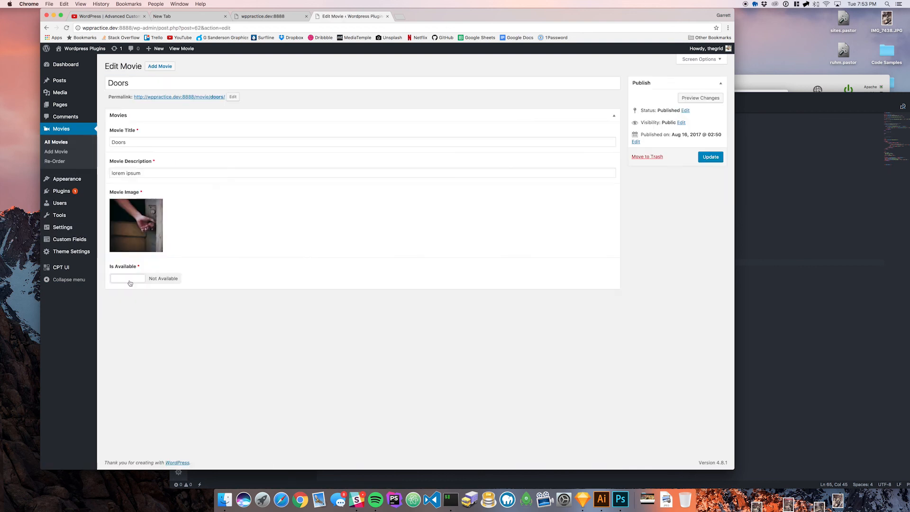
click(127, 278)
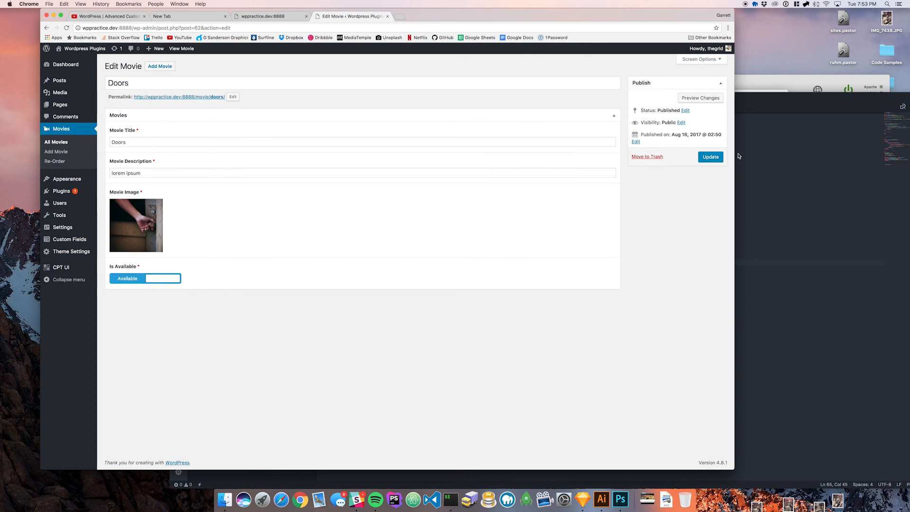
click(56, 142)
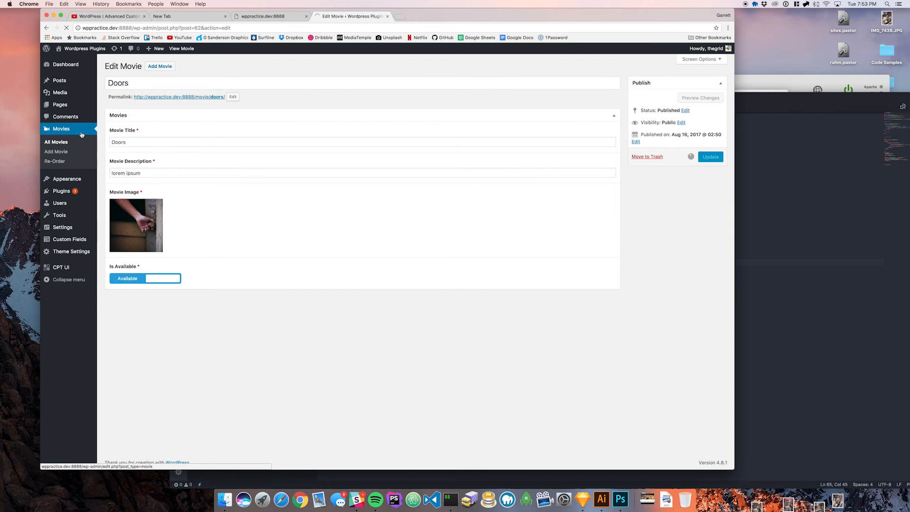
Step: Open the Dogs movie unchanged, then return to All Movies
click(57, 143)
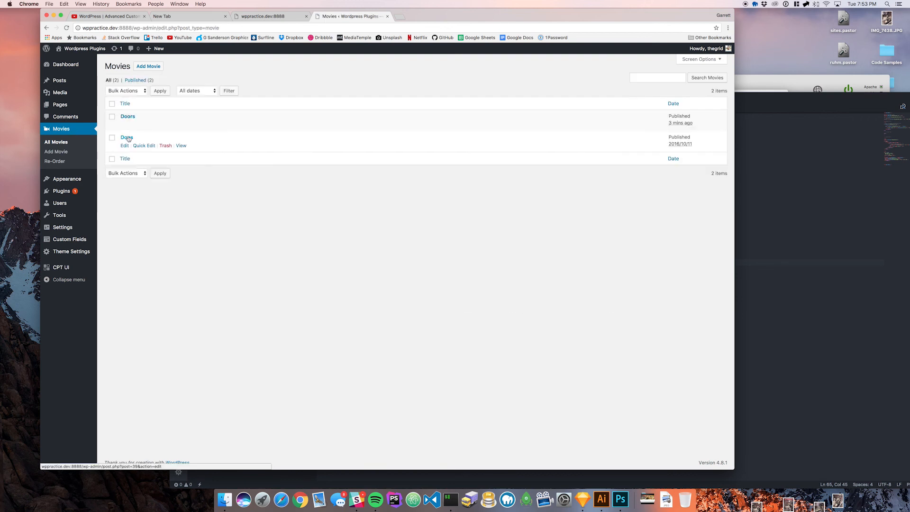
click(126, 137)
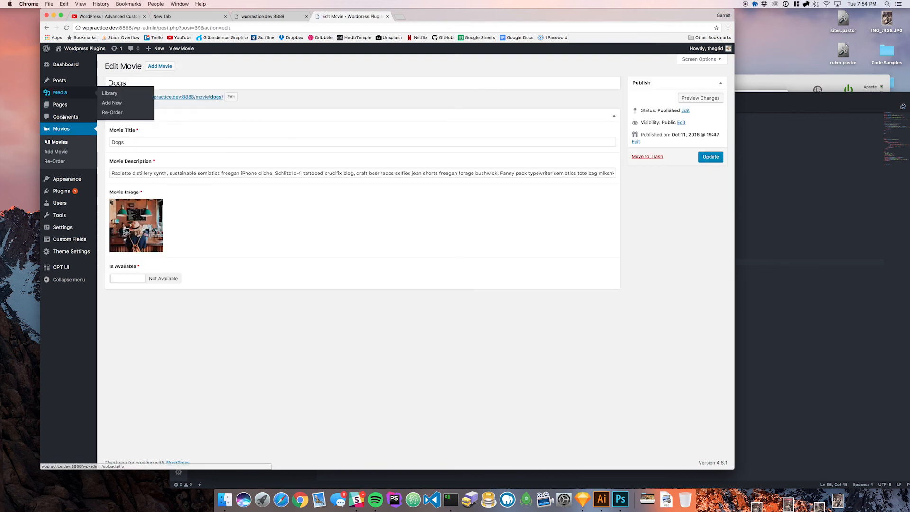
click(60, 128)
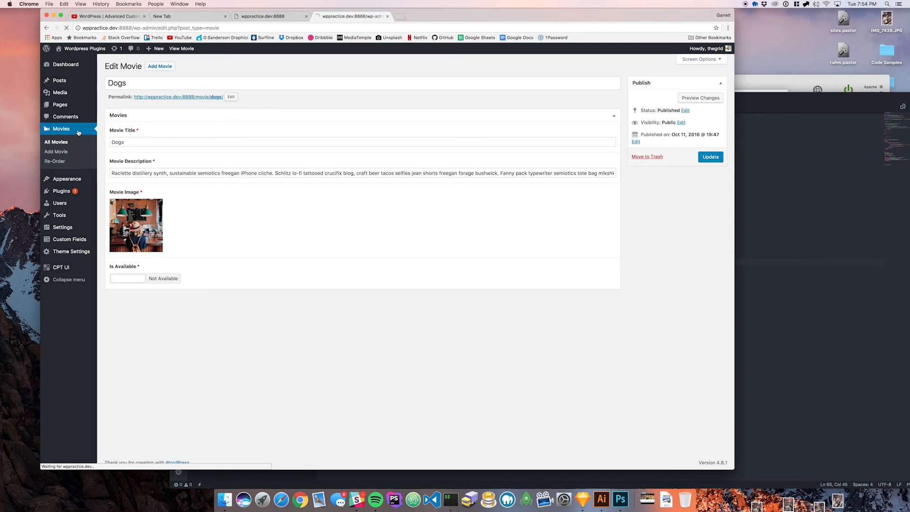
click(56, 142)
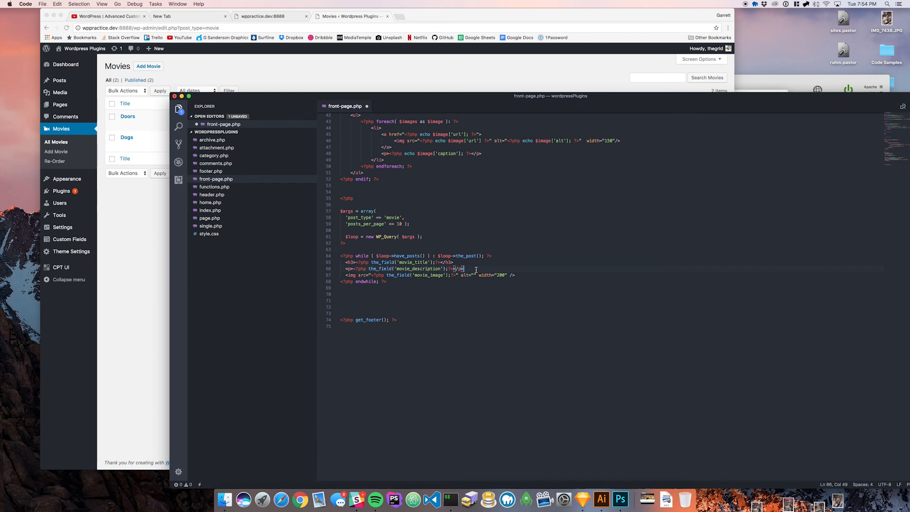
Step: Add an if get_field('is_available') block printing 'Available' under the movie title
click(444, 261)
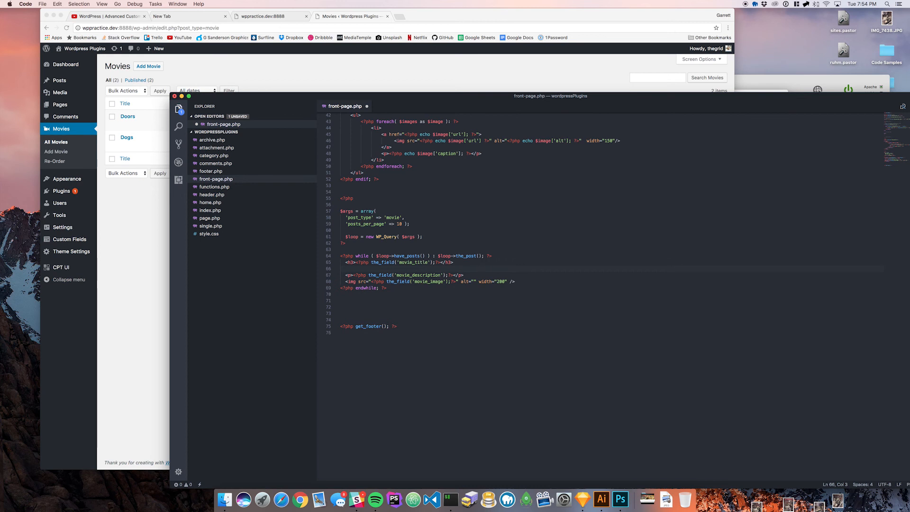
text(span>Available</span>)
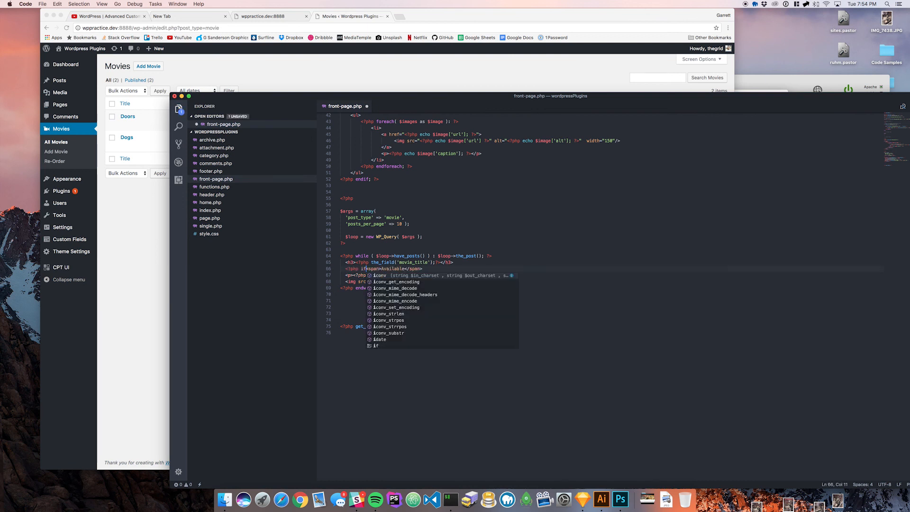
text(get_field('');?>)
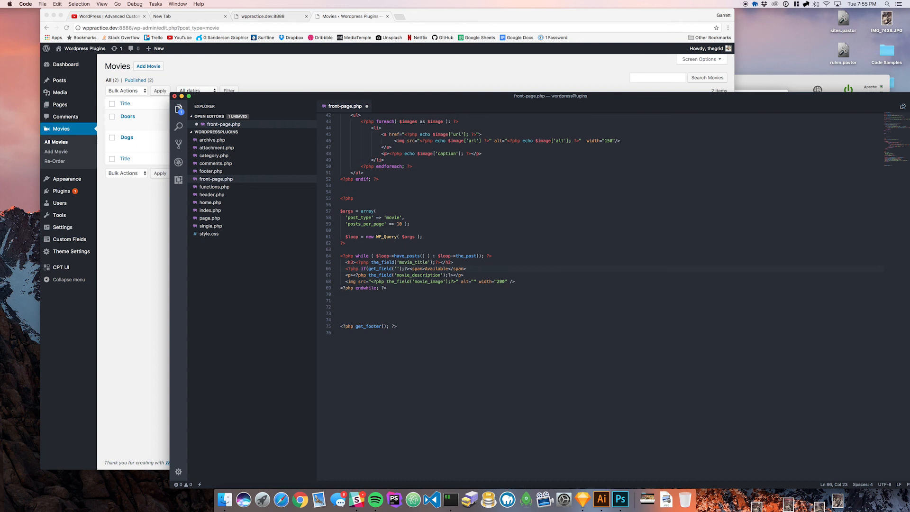
text(is_available)
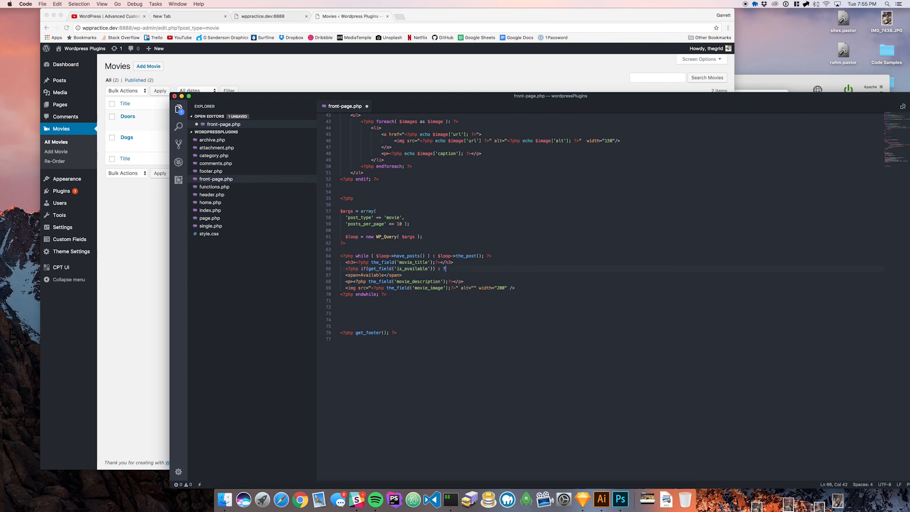
Step: Add the else branch printing 'Not Available', close with endif, and return to WordPress
click(403, 274)
text(<span></span>)
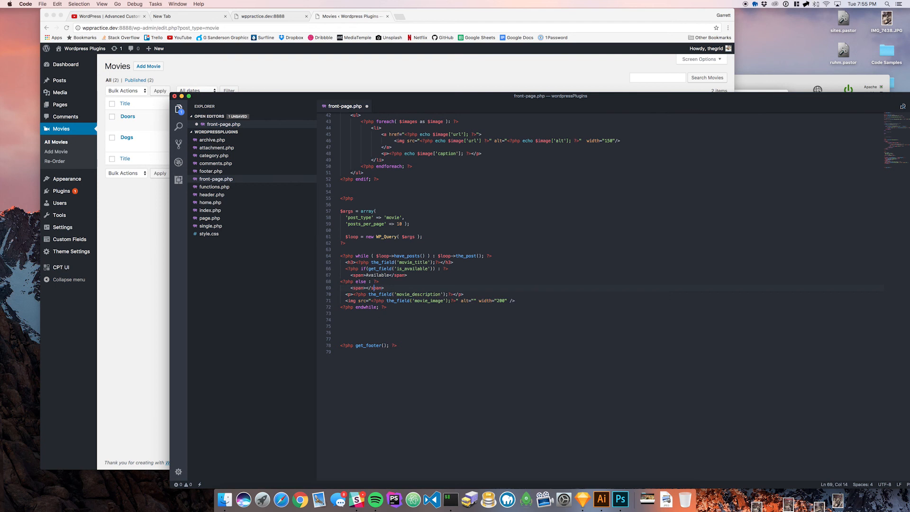
text(Not Available)
text(<?php e)
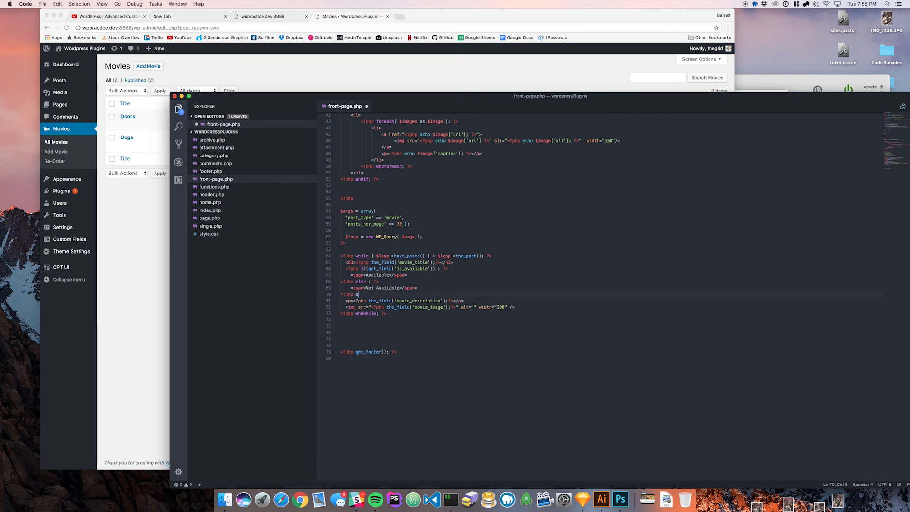
text(ndif; ?>)
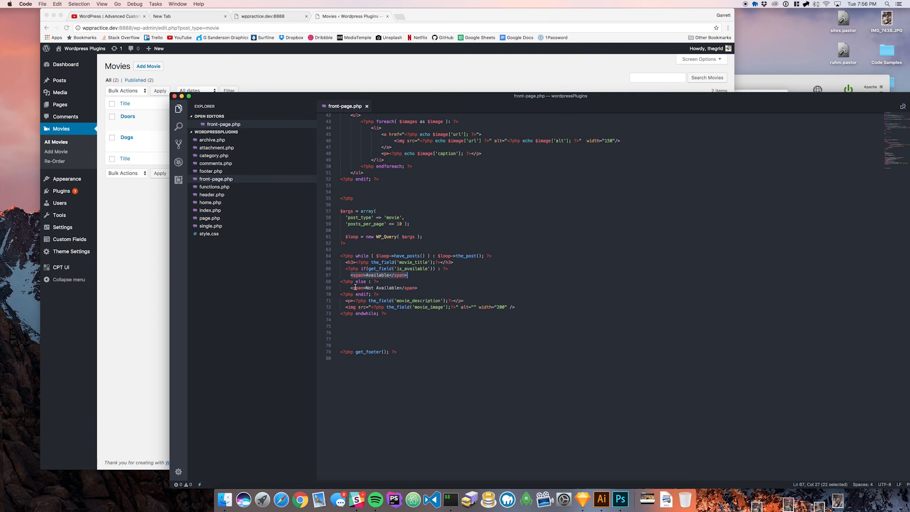
click(383, 287)
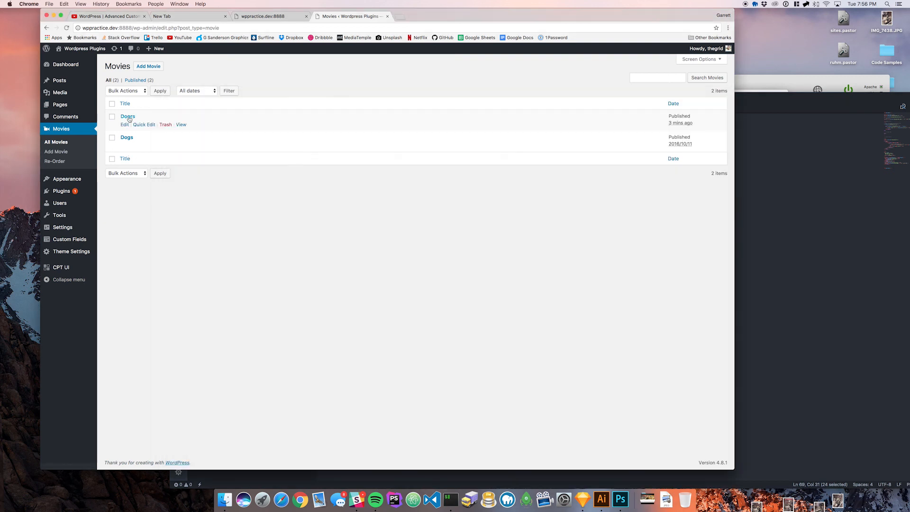
Step: Open Doors, then reload the front page to see the availability labels
click(127, 116)
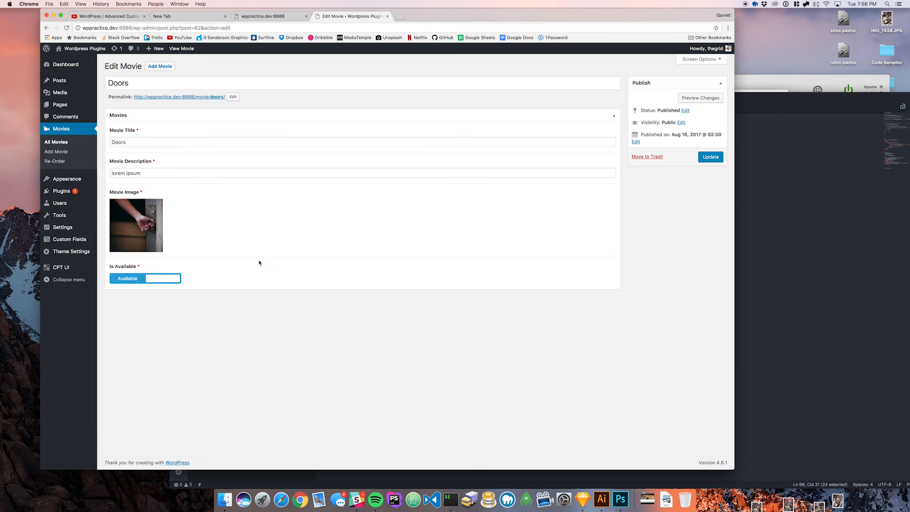
click(163, 278)
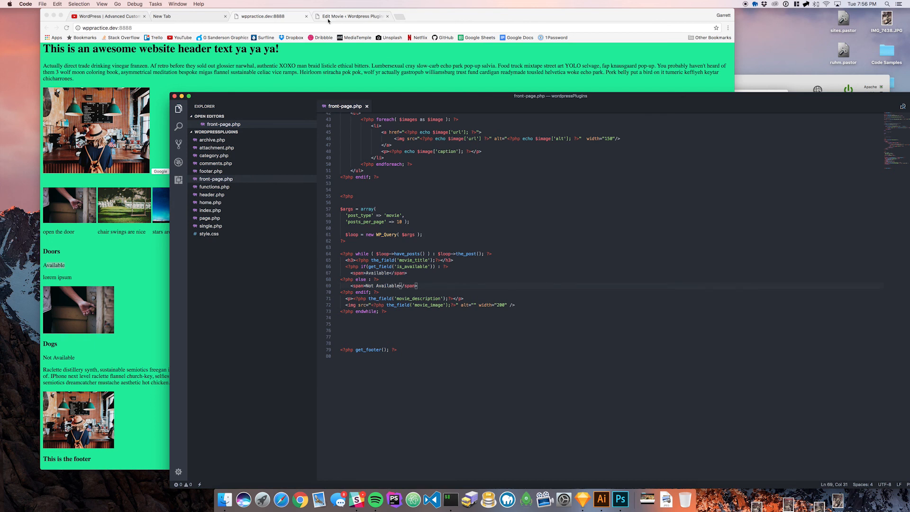
Step: Switch to the Edit Movie tab showing Doors still set to Available
click(351, 15)
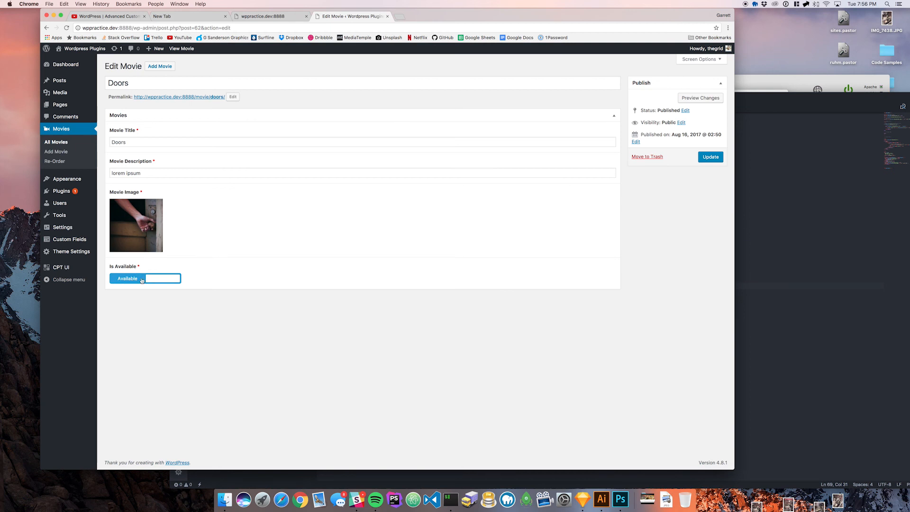
mouse_move(238, 305)
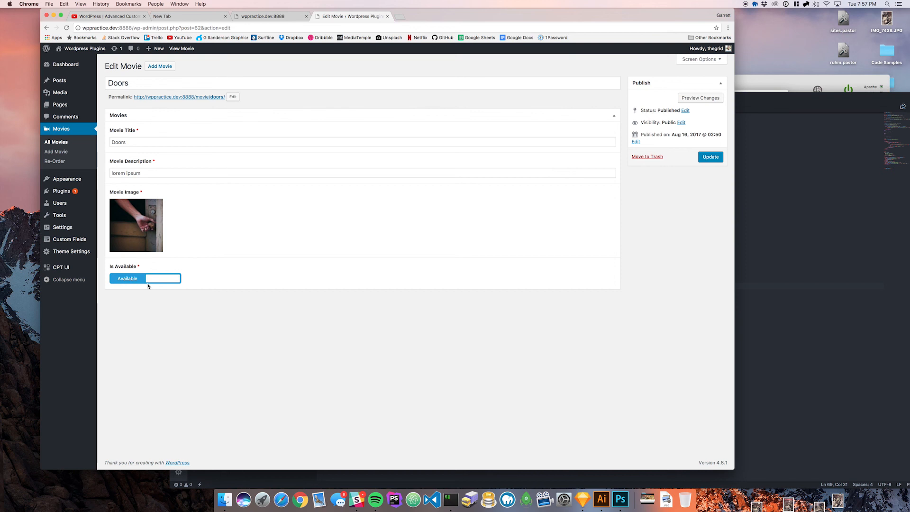
mouse_move(223, 289)
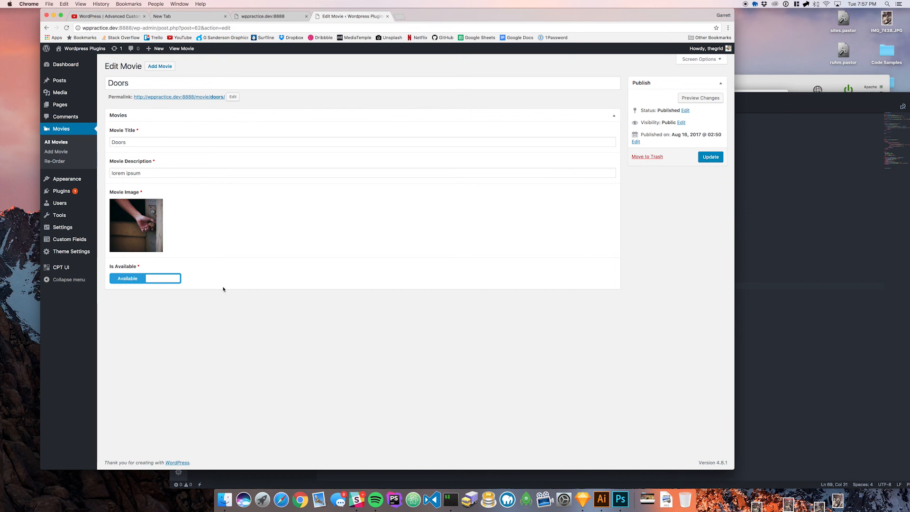